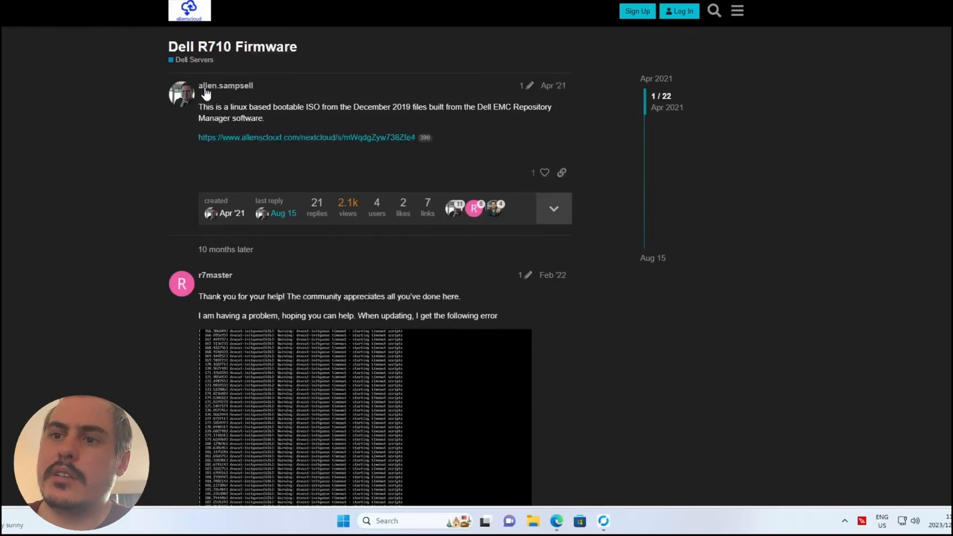
pyautogui.moveTo(43, 112)
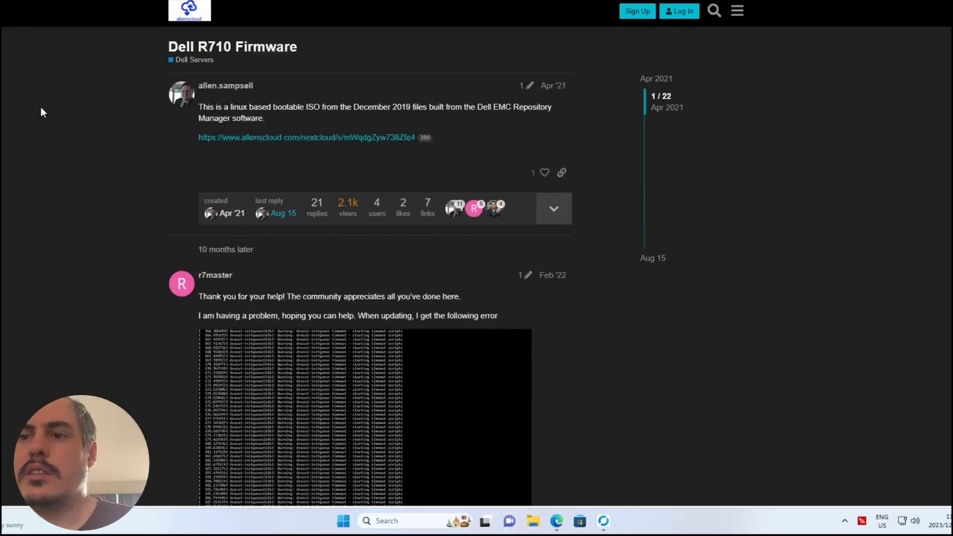
pyautogui.moveTo(187, 108)
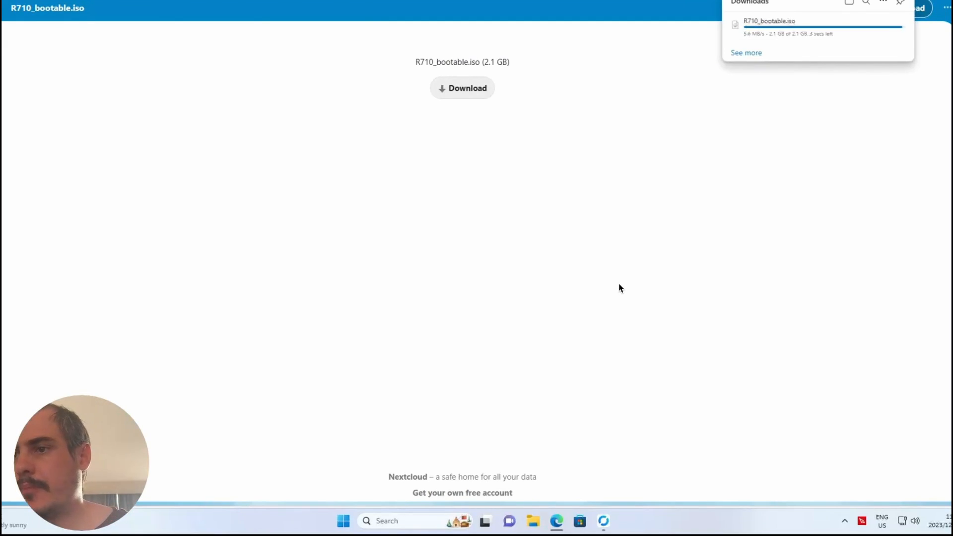
pyautogui.moveTo(564, 275)
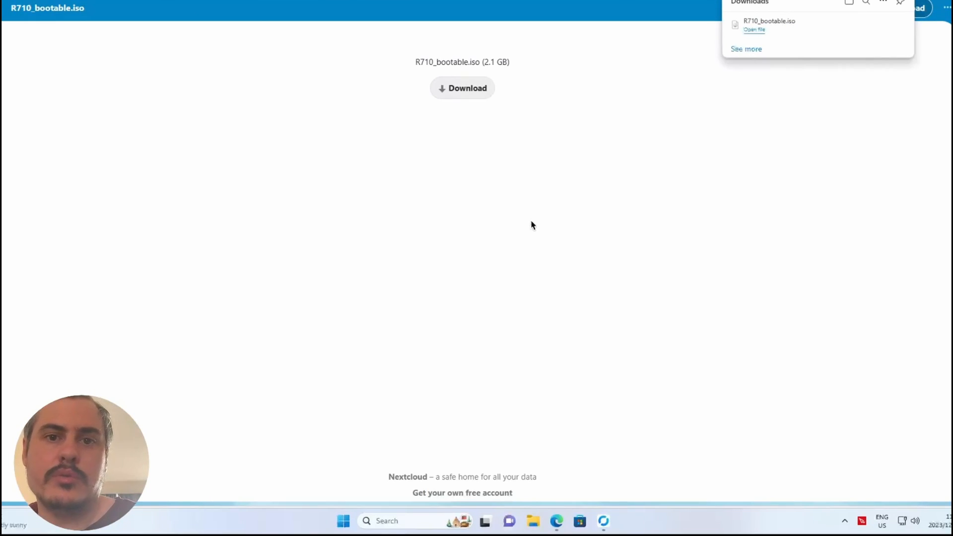
pyautogui.moveTo(520, 225)
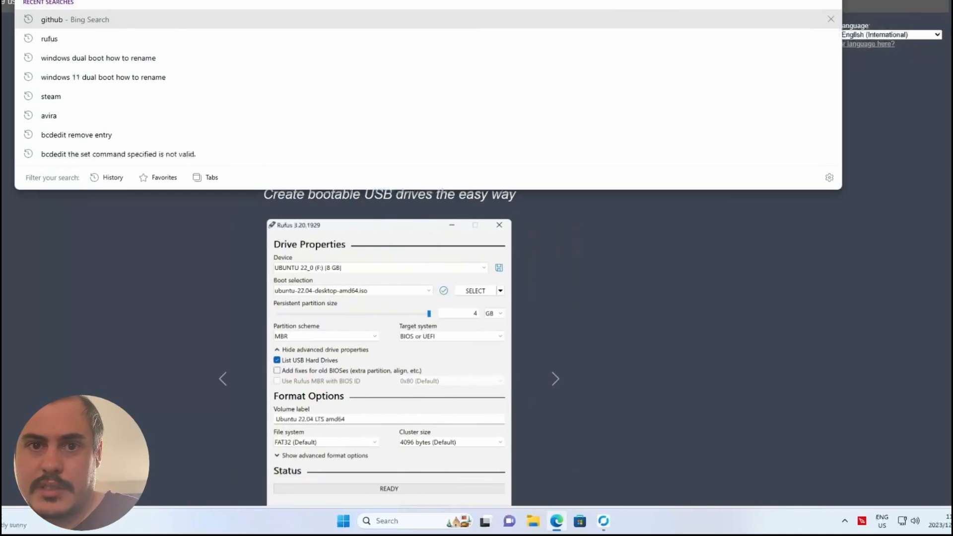
# Download the portable rufus-4.3p.exe for Windows x64 from the Download section.
pyautogui.click(499, 291)
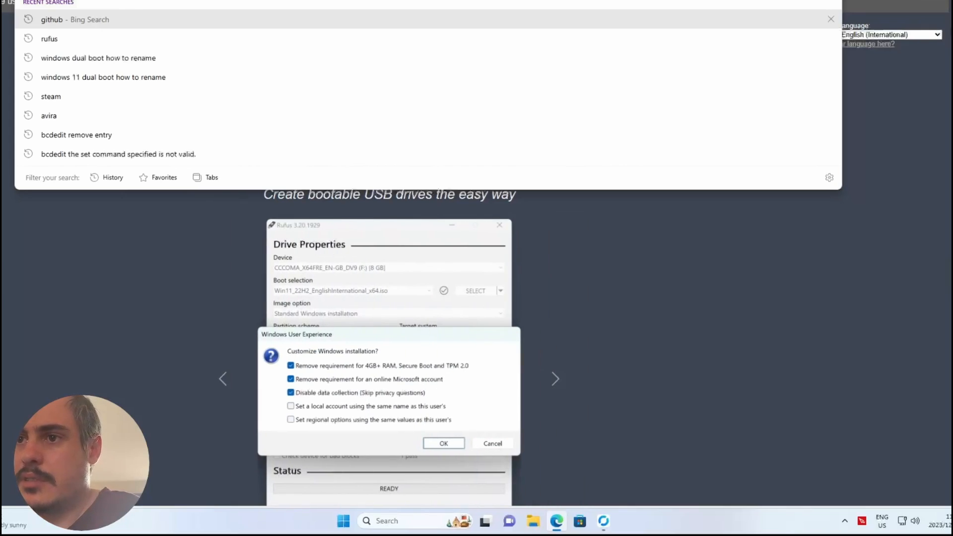
pyautogui.moveTo(663, 229)
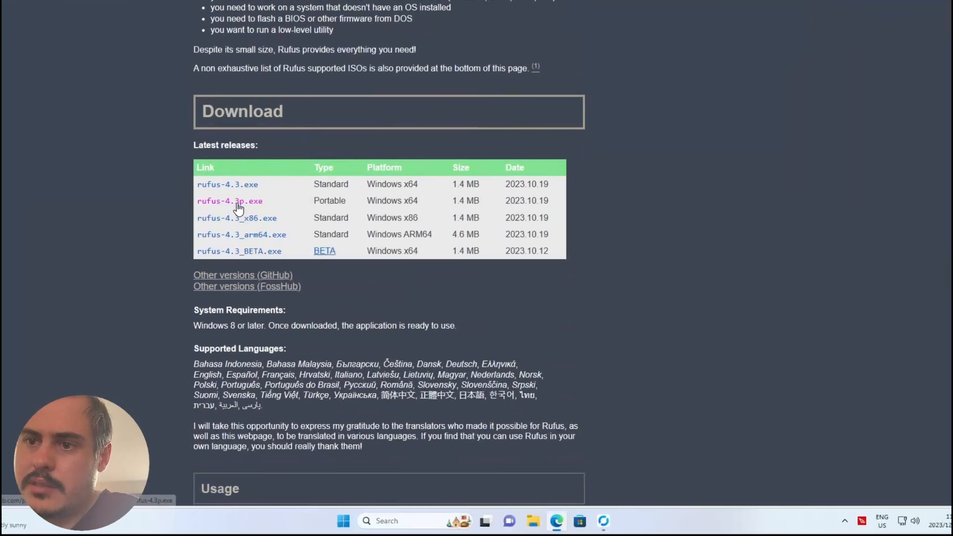
pyautogui.moveTo(595, 204)
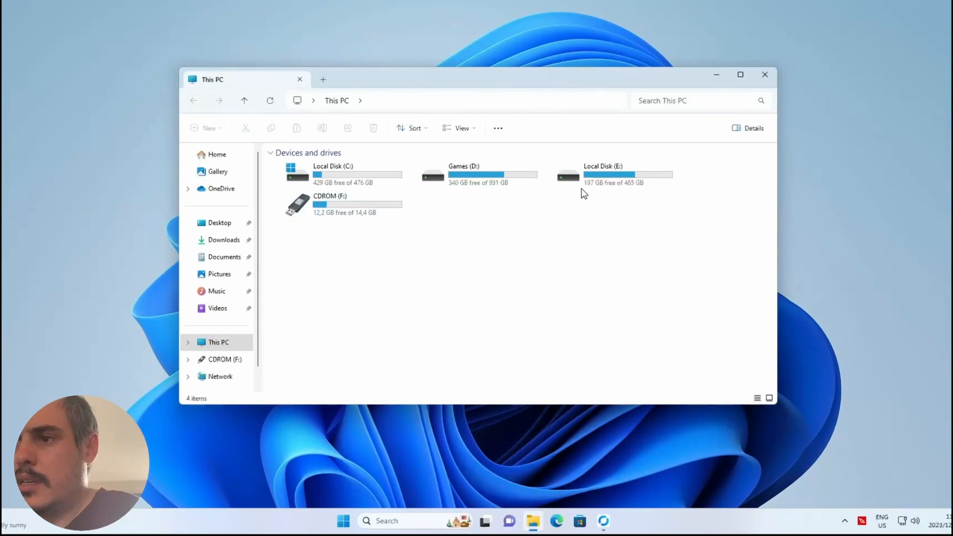
# Launch rufus-4.3p from Downloads and answer the online update check prompt.
pyautogui.click(223, 239)
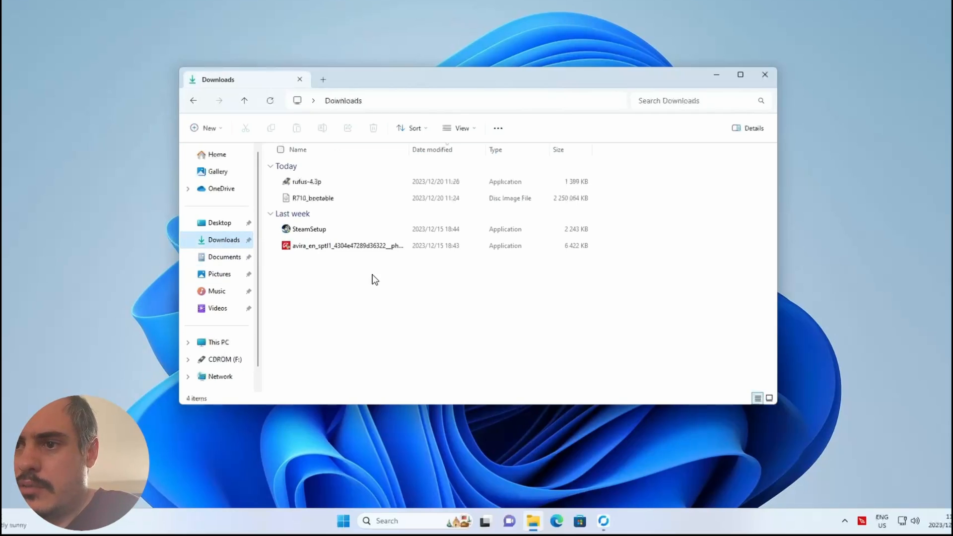
pyautogui.click(307, 181)
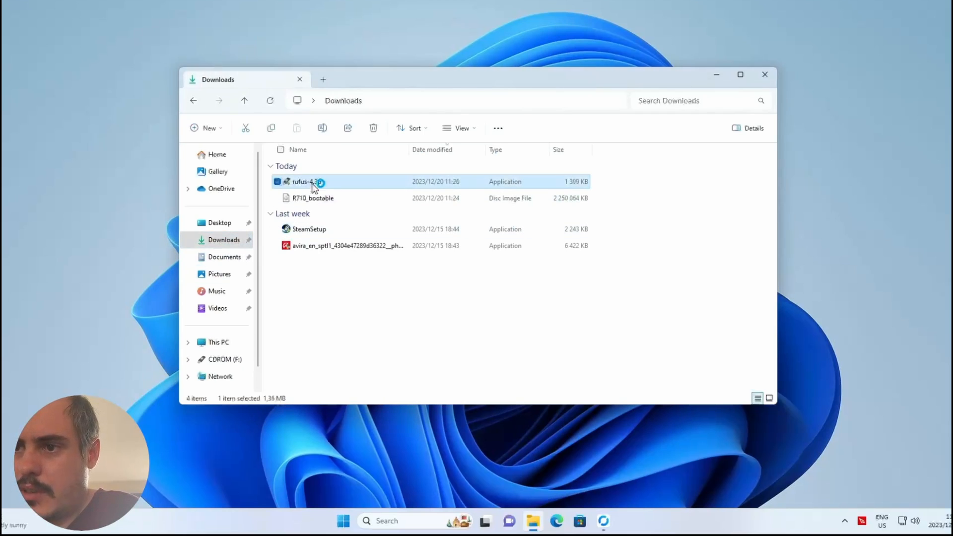
pyautogui.doubleClick(306, 182)
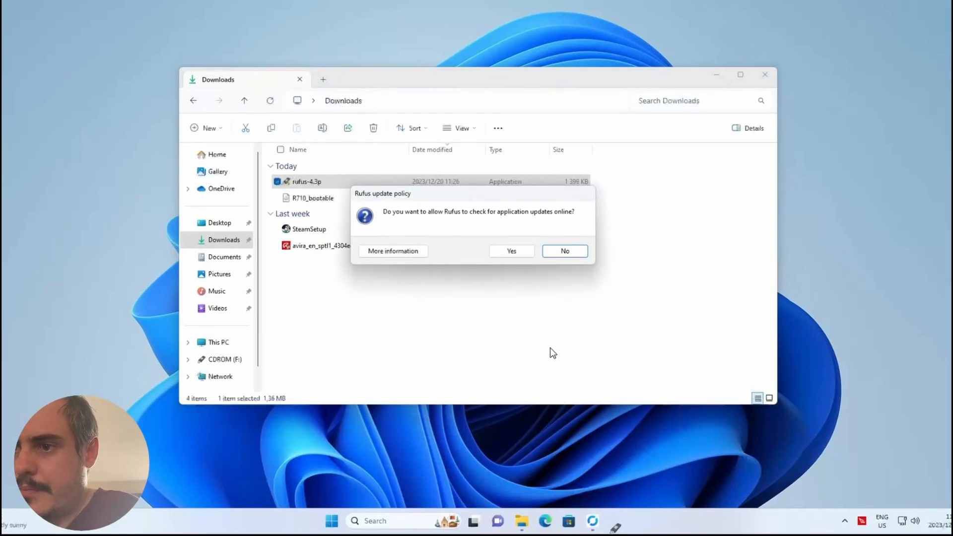
pyautogui.click(563, 250)
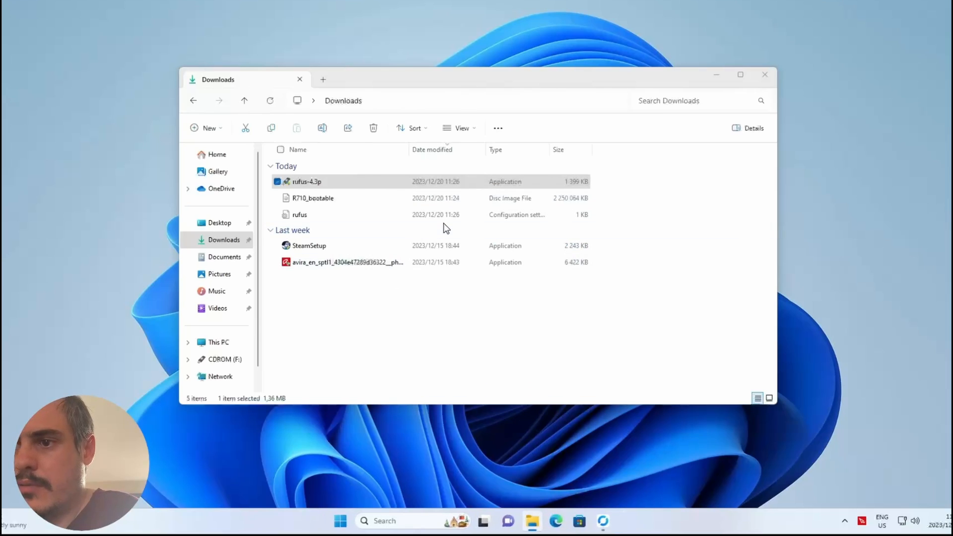
pyautogui.doubleClick(307, 181)
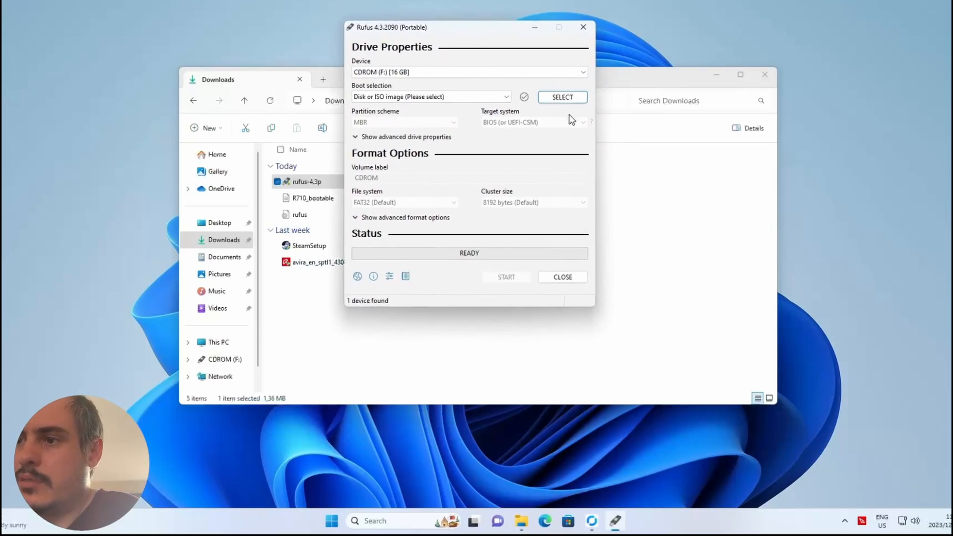
# Load R710_bootable.iso from Downloads as the boot image, keeping MBR and FAT32 defaults.
pyautogui.click(561, 97)
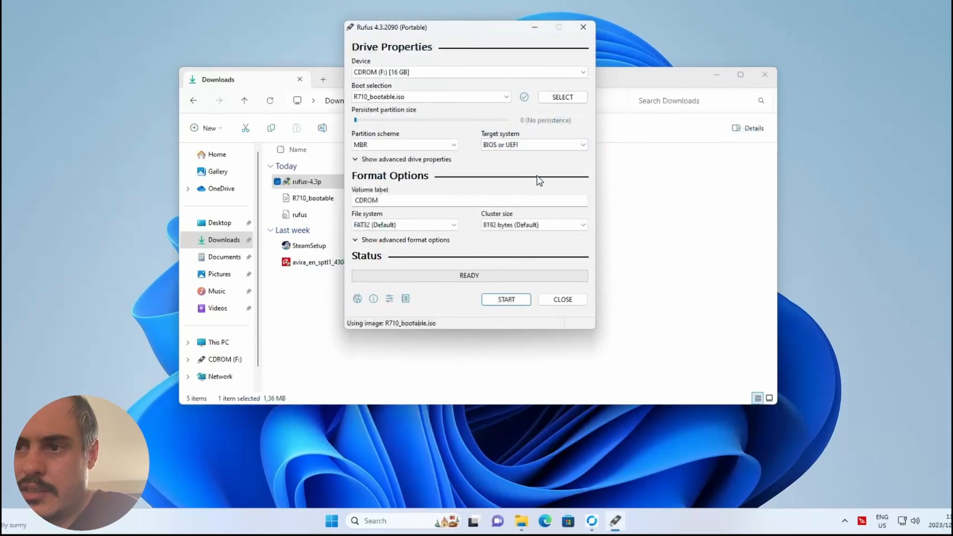
pyautogui.moveTo(518, 173)
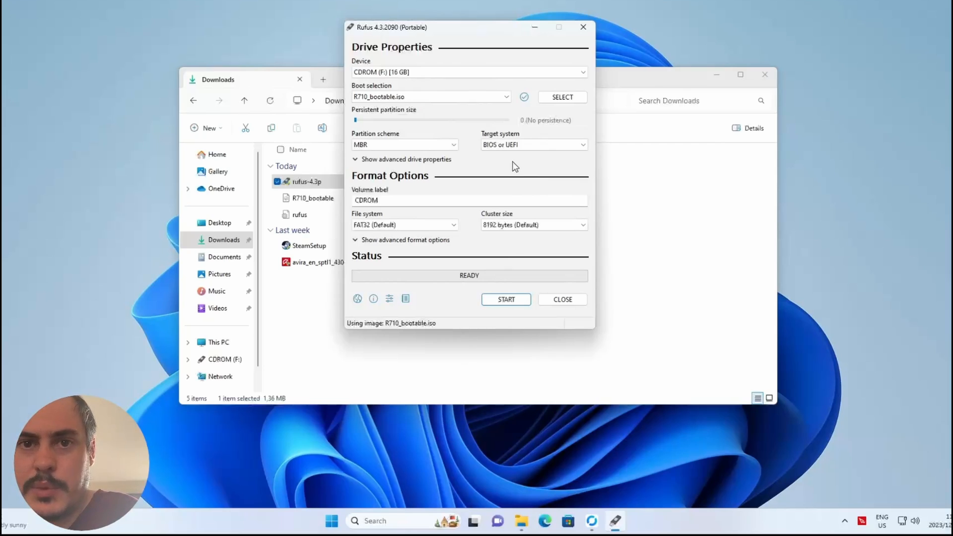
pyautogui.moveTo(504, 165)
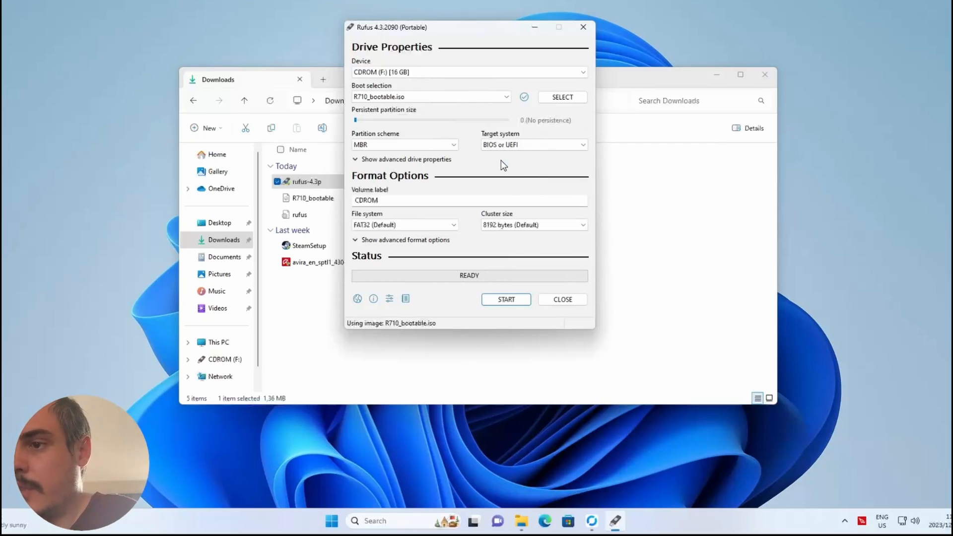
pyautogui.moveTo(506, 299)
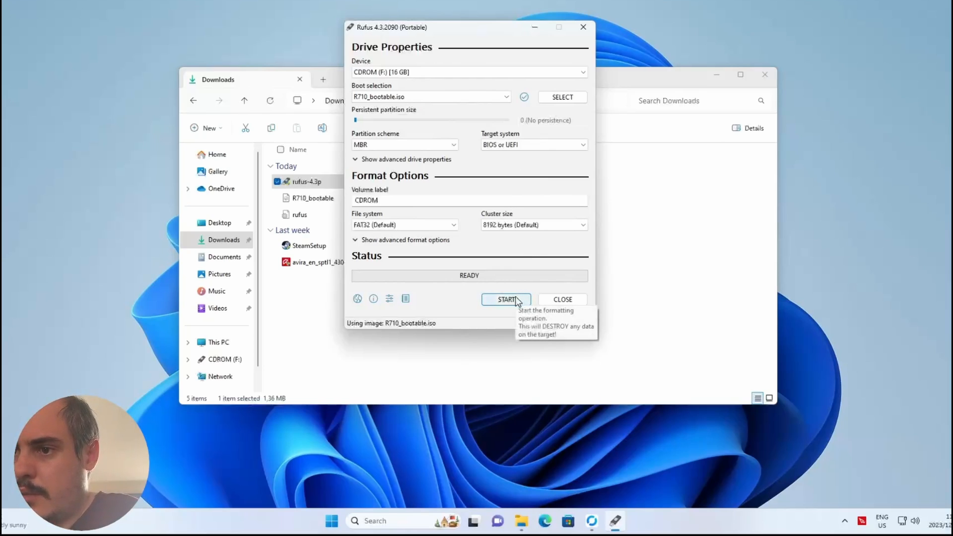
# Start writing the image to the 16 GB drive and confirm the data destruction warning.
pyautogui.click(506, 299)
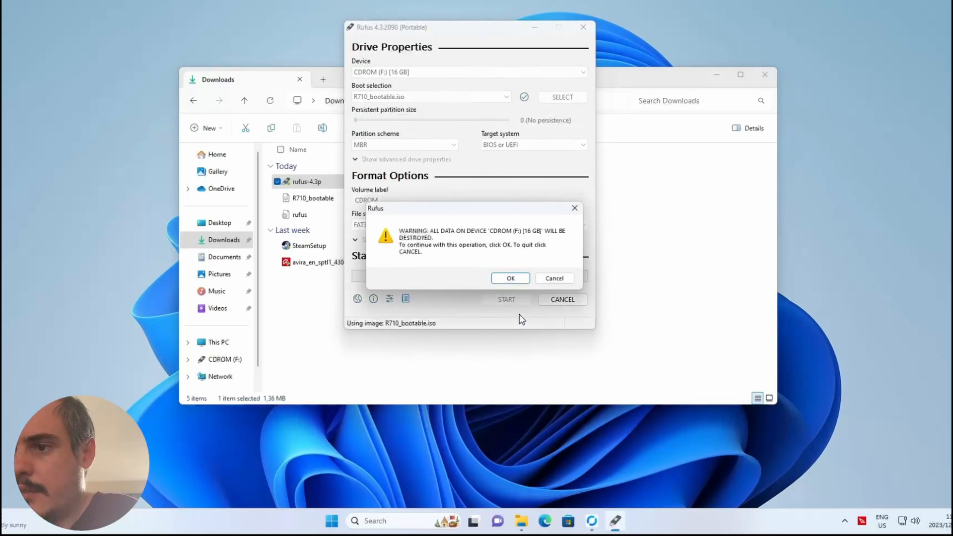
pyautogui.click(509, 278)
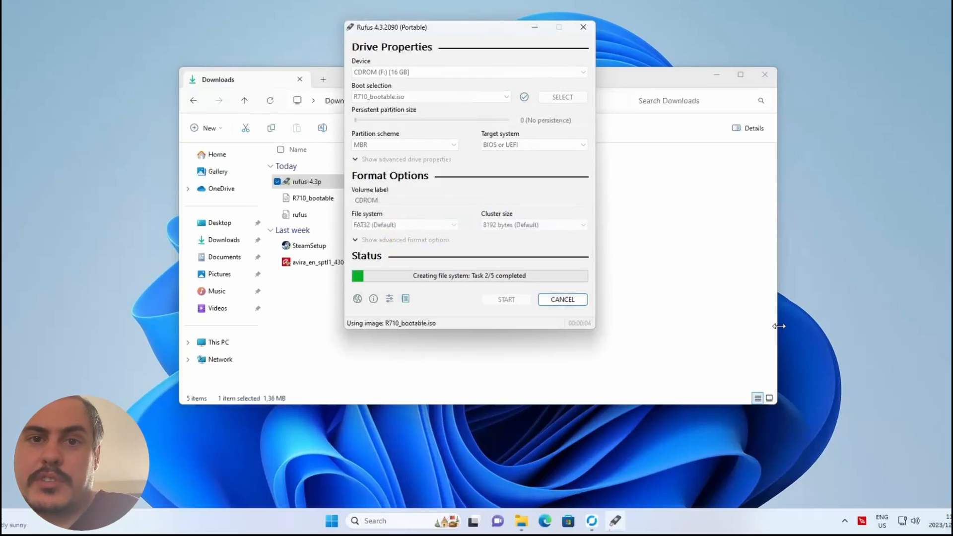
pyautogui.moveTo(786, 337)
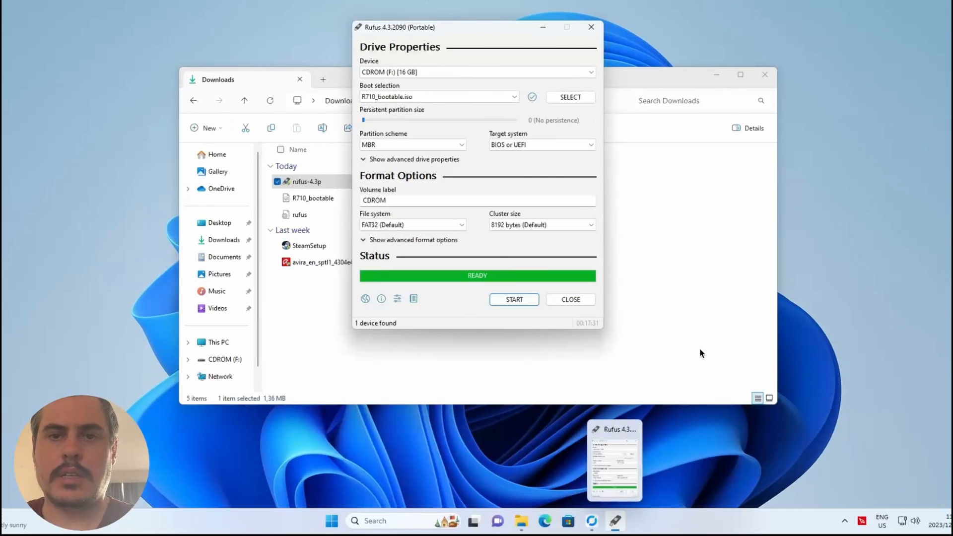
pyautogui.moveTo(618, 322)
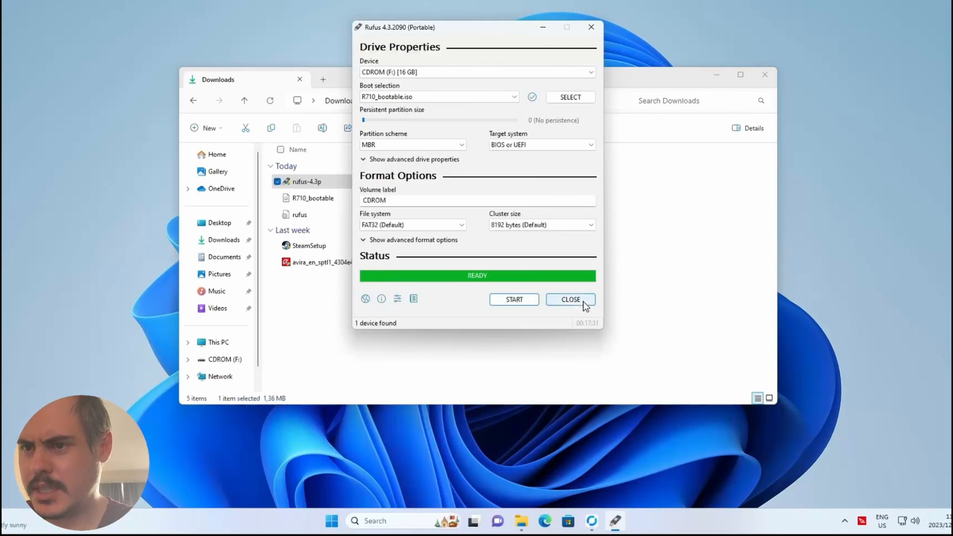
# Close Rufus after the write reaches READY, leaving the desktop.
pyautogui.click(569, 298)
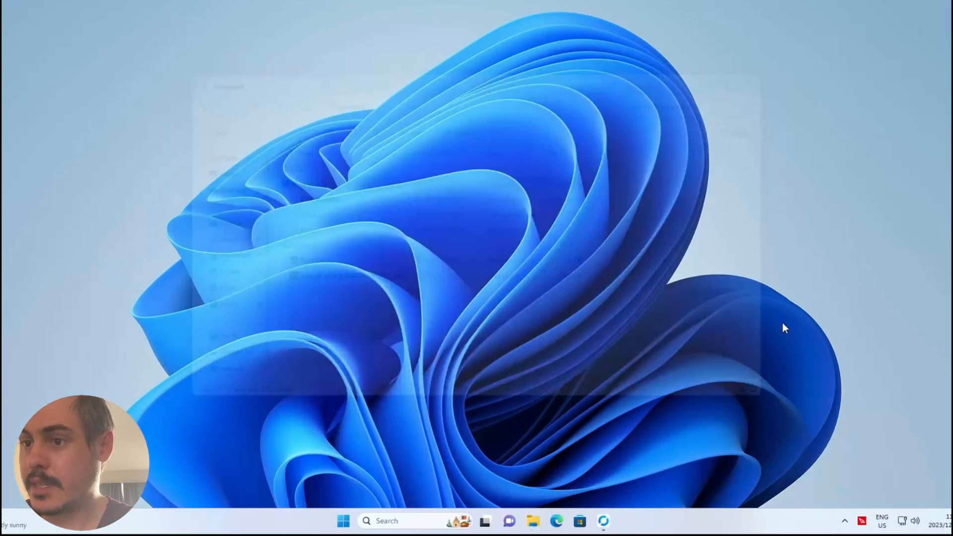